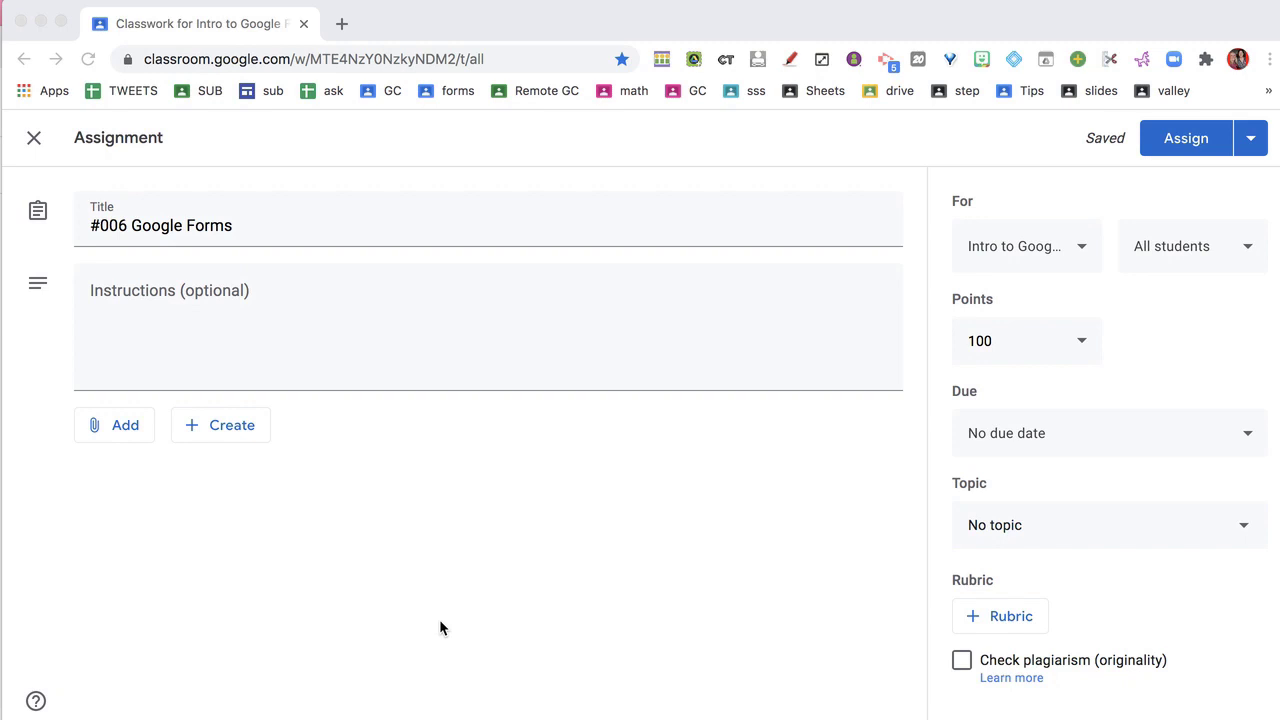
- Create a new Google Form from the assignment's Create menu
left_click(220, 424)
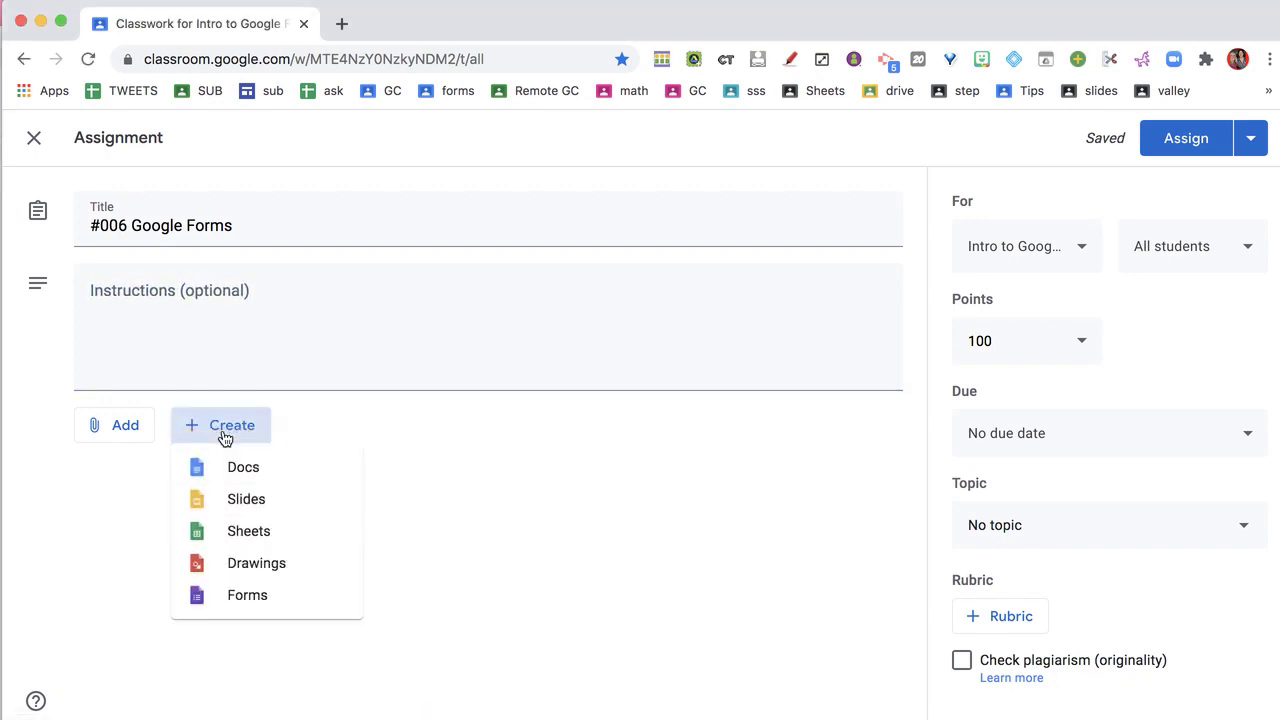
mouse_move(264, 596)
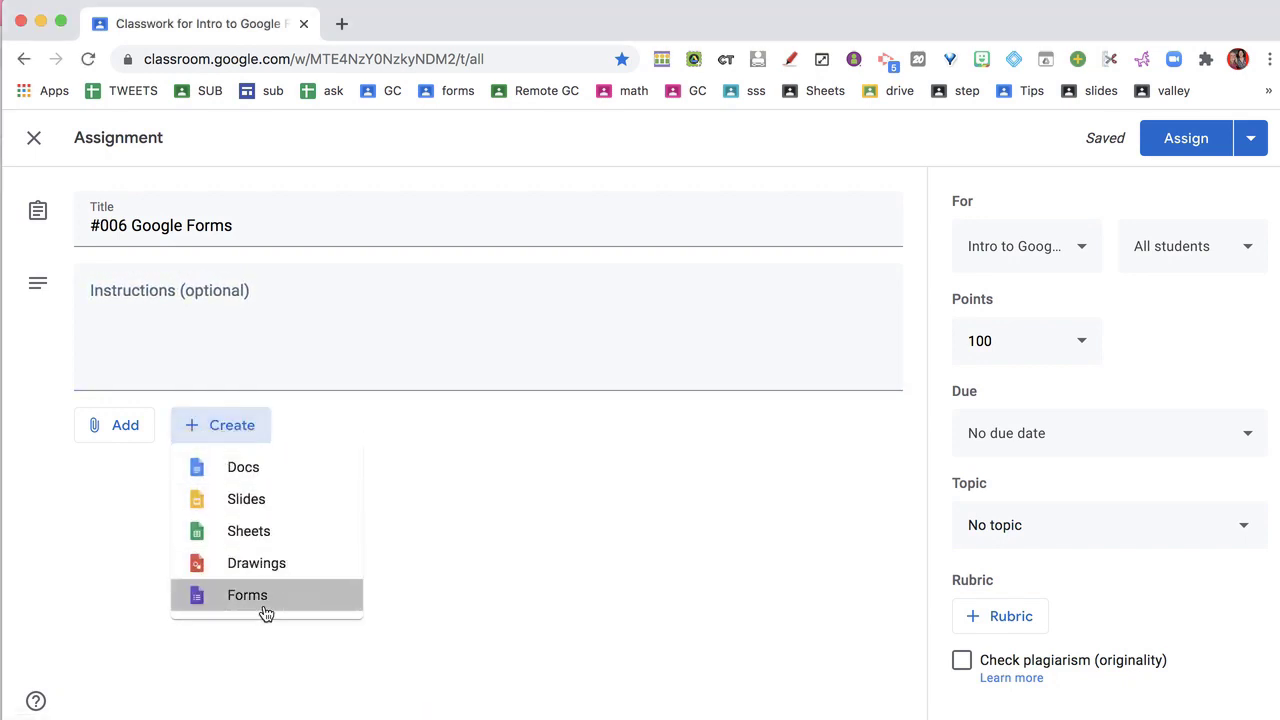
left_click(248, 596)
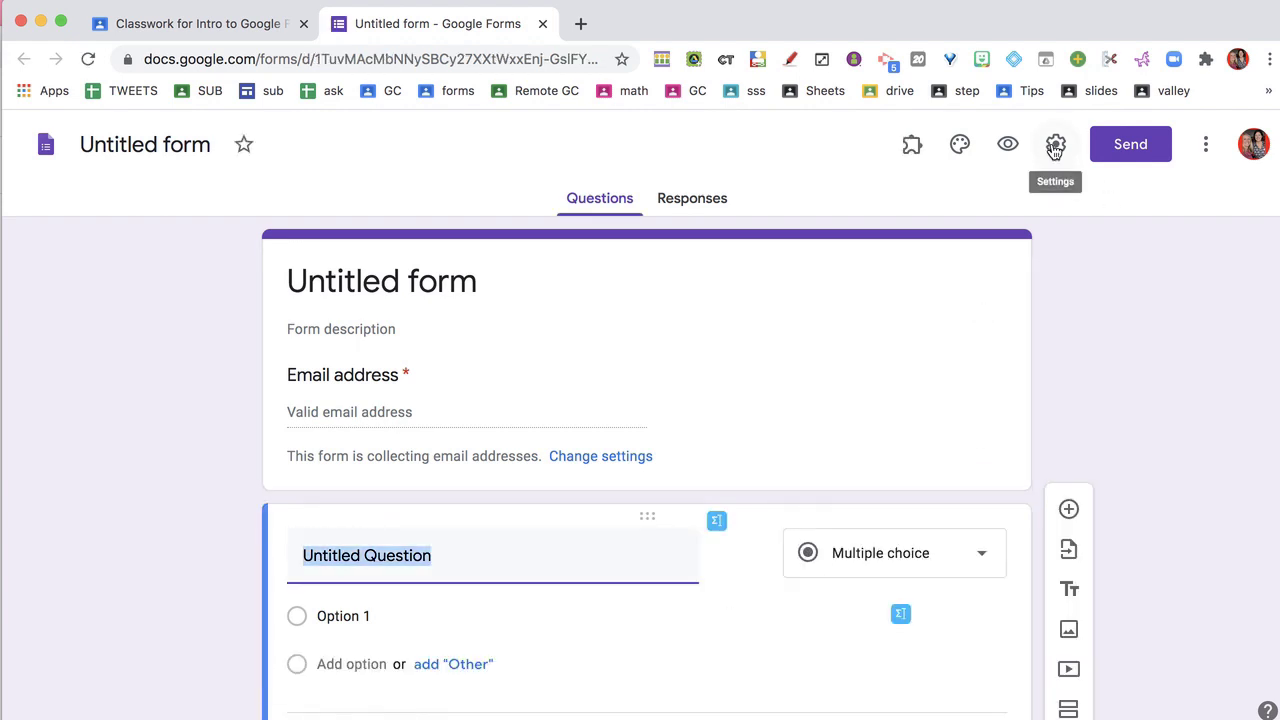
- Enable 'Make this a quiz' in the form's Quizzes settings and save
left_click(1056, 144)
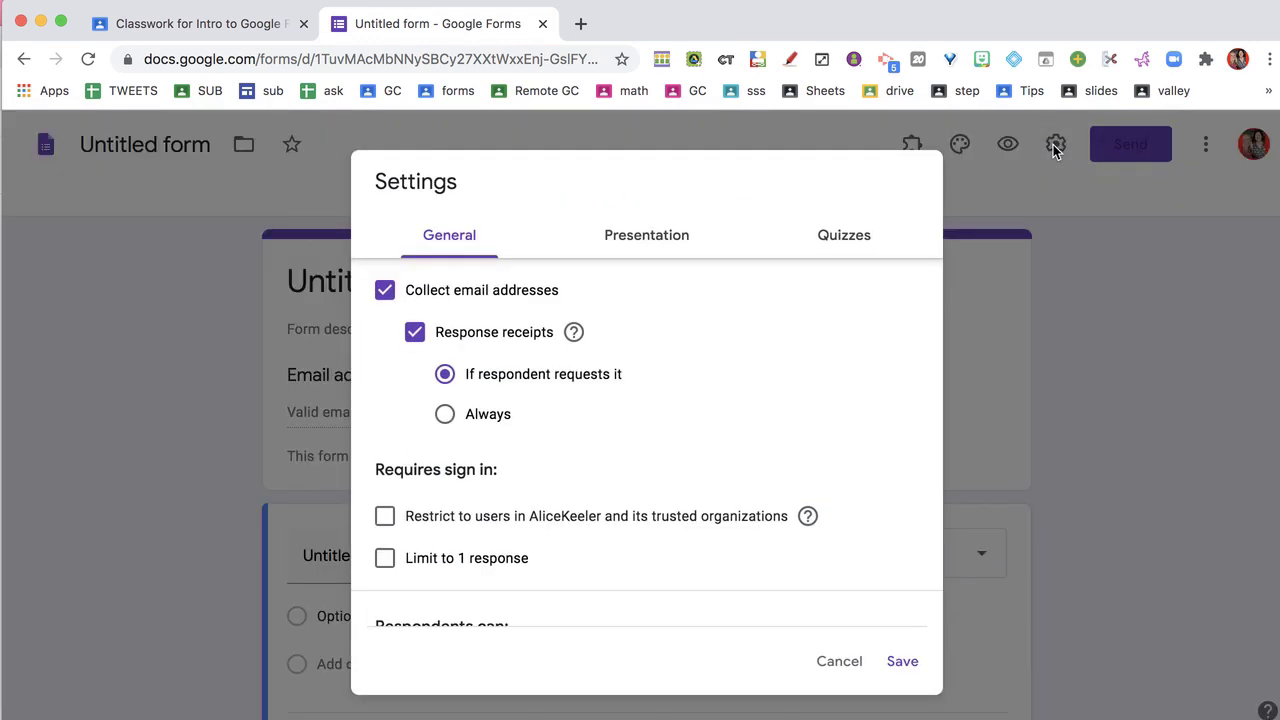
left_click(844, 236)
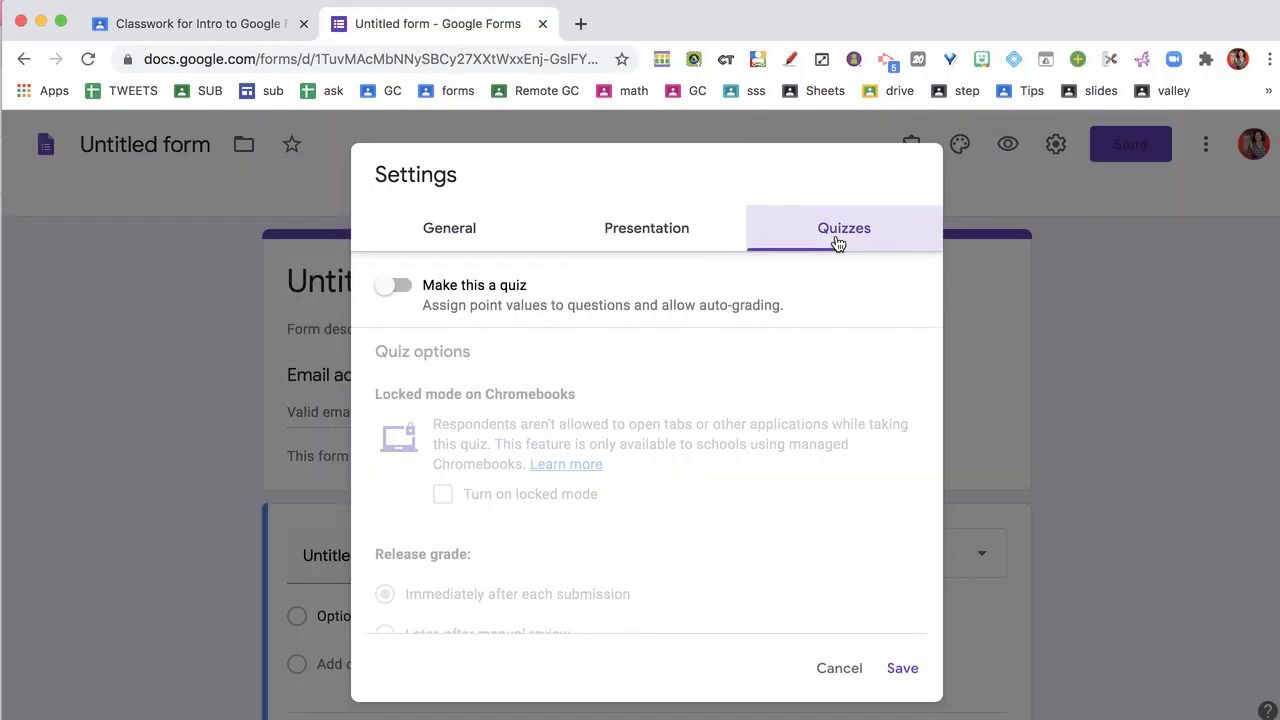
left_click(392, 284)
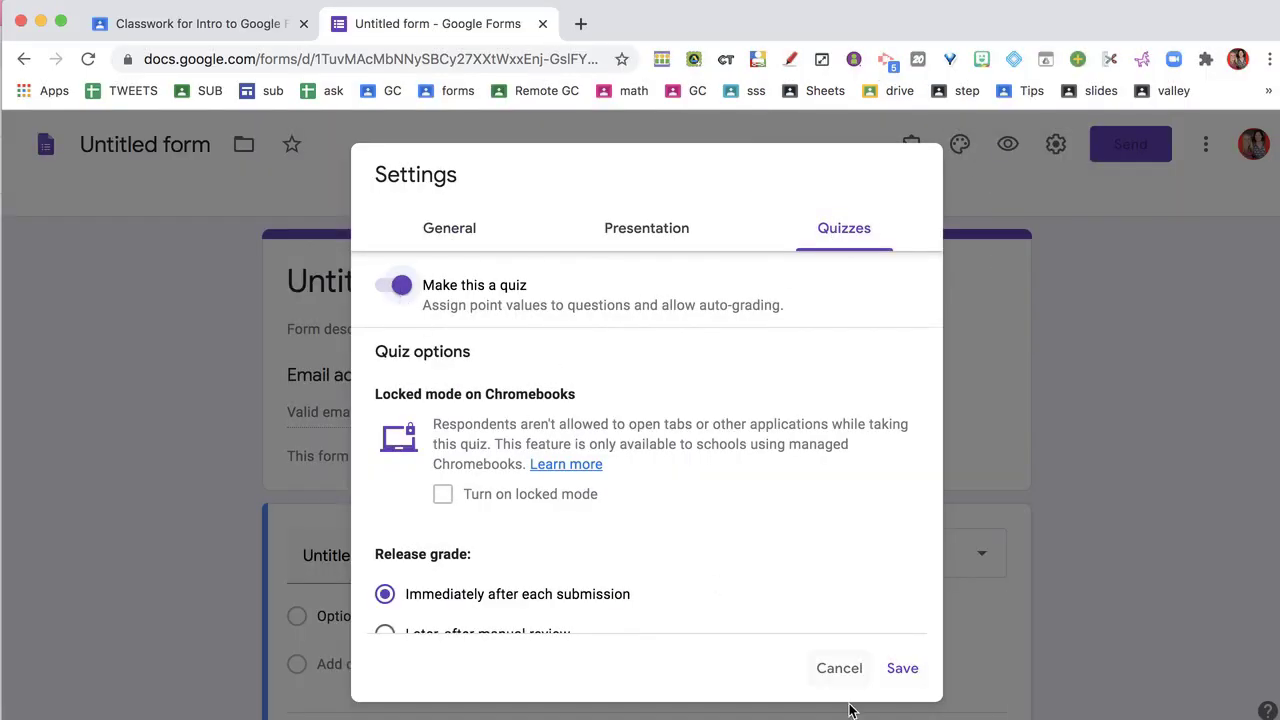
left_click(900, 668)
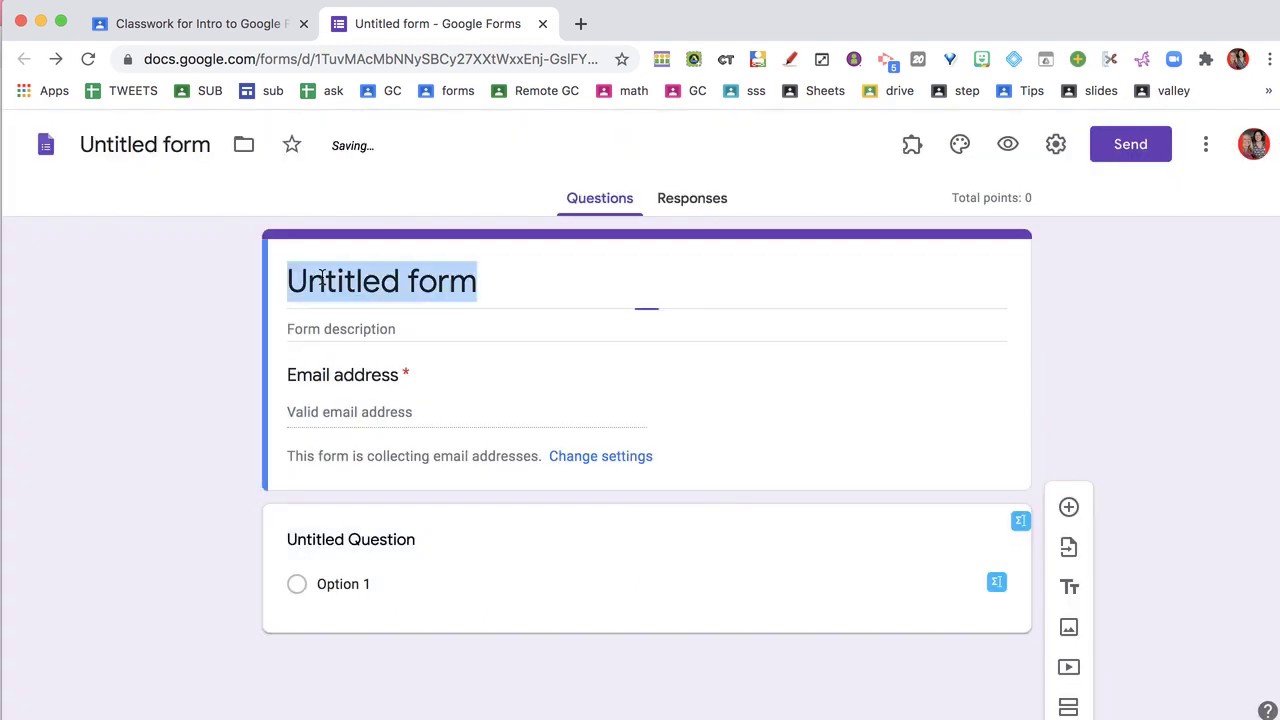
- Title the form 'My quiz'
type("My quiz")
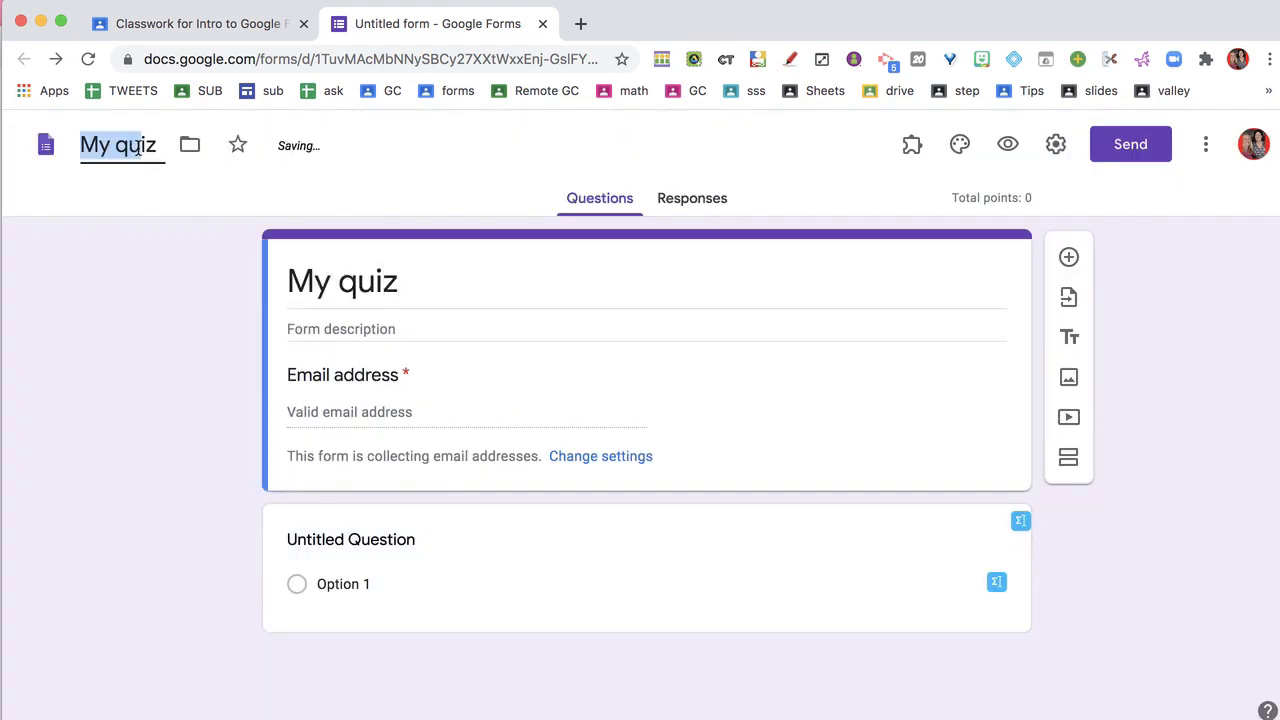
left_click(196, 24)
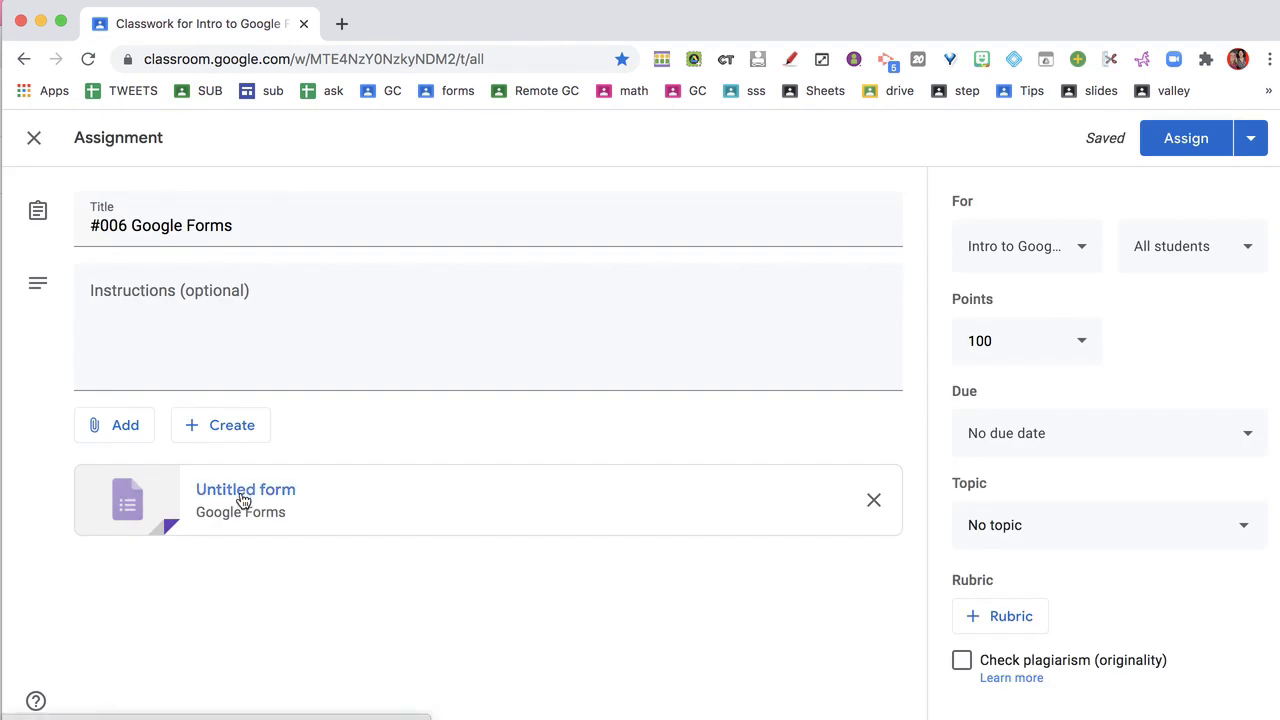
mouse_move(228, 528)
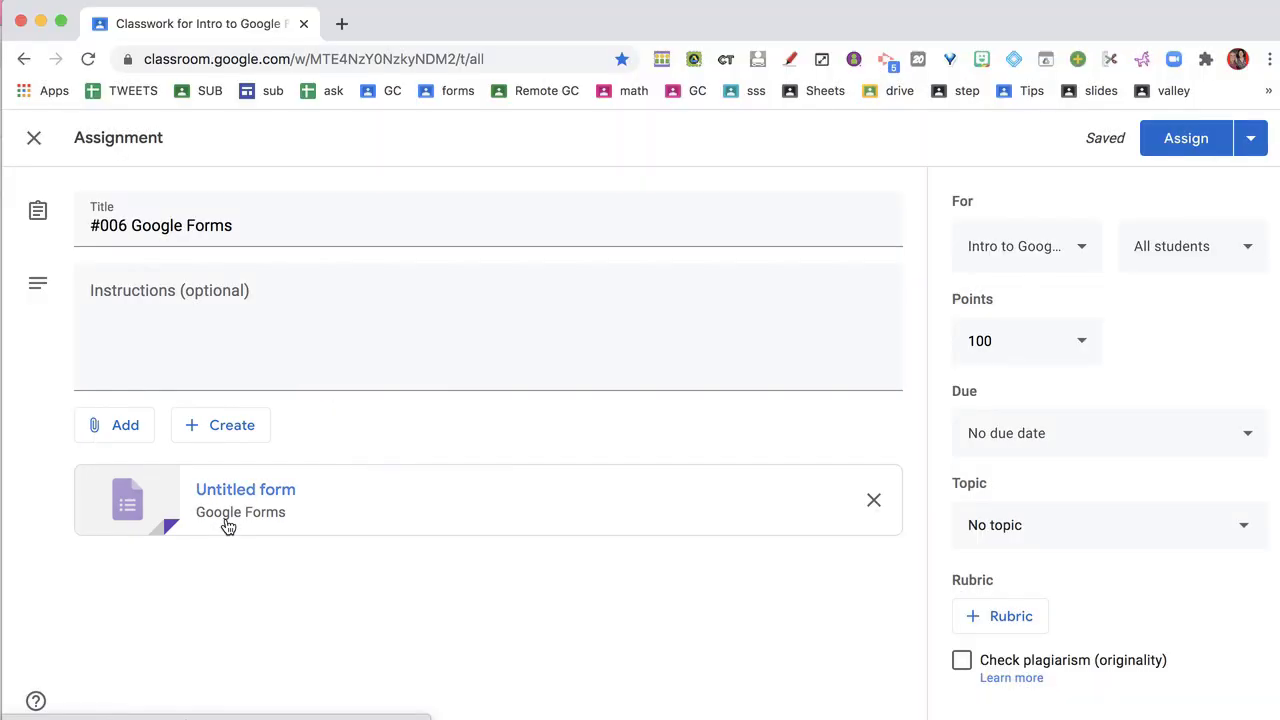
mouse_move(124, 424)
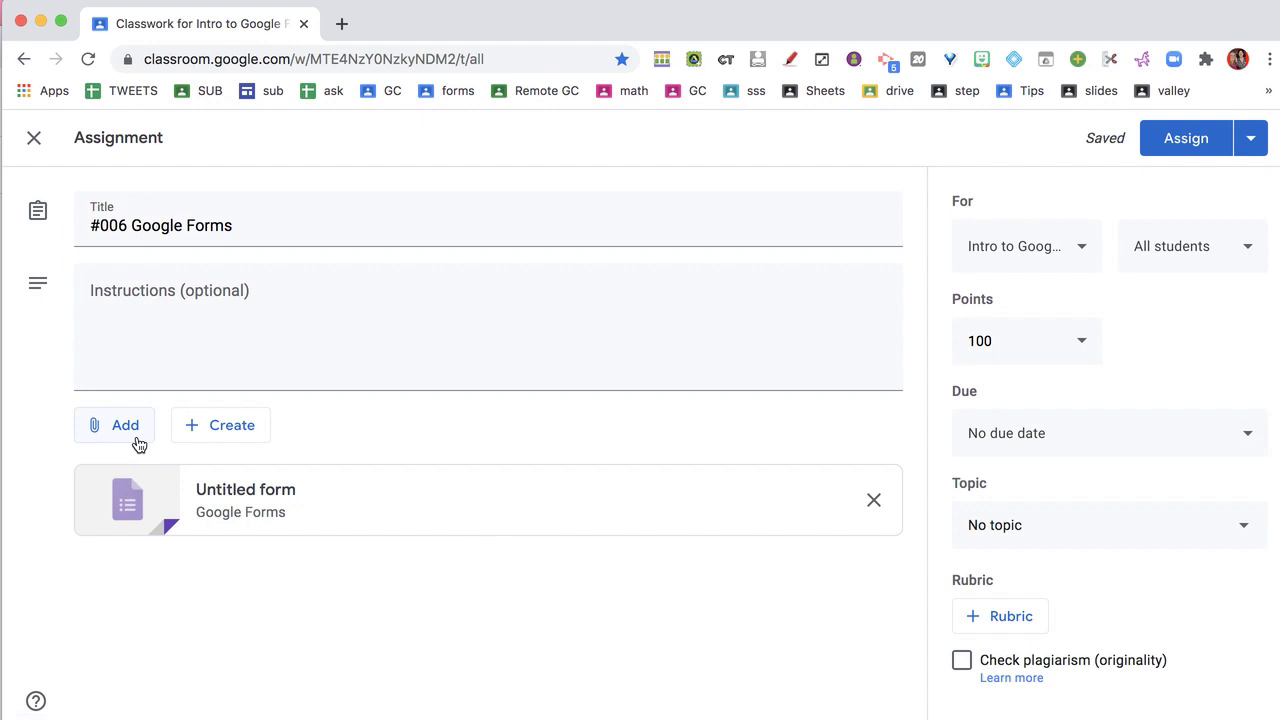
- Choose Google Drive from the assignment's Add menu to attach another file
left_click(124, 424)
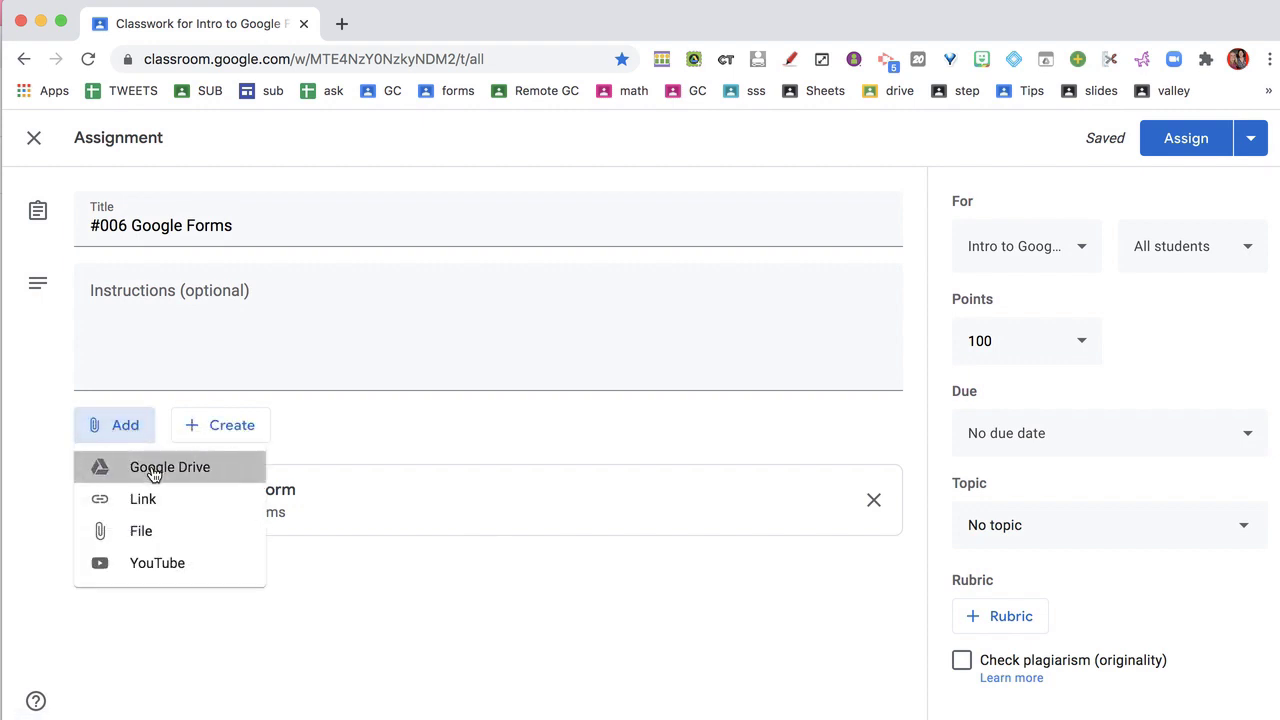
left_click(168, 468)
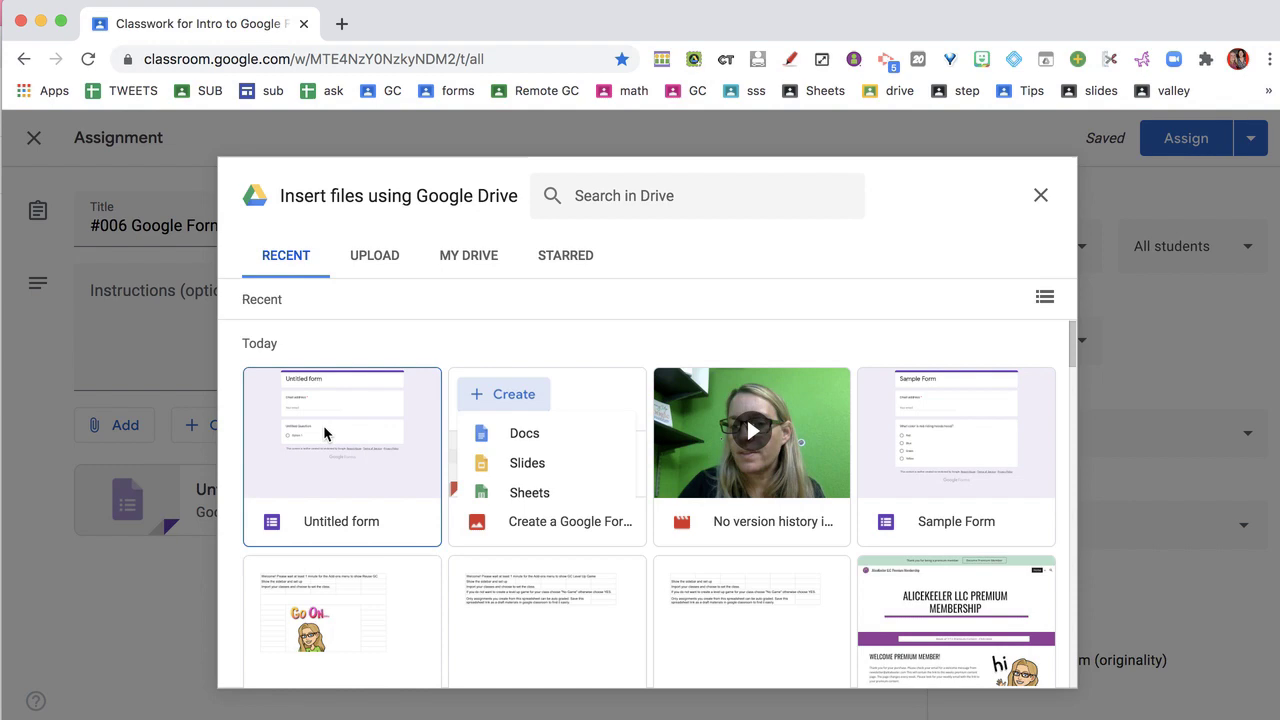
mouse_move(738, 360)
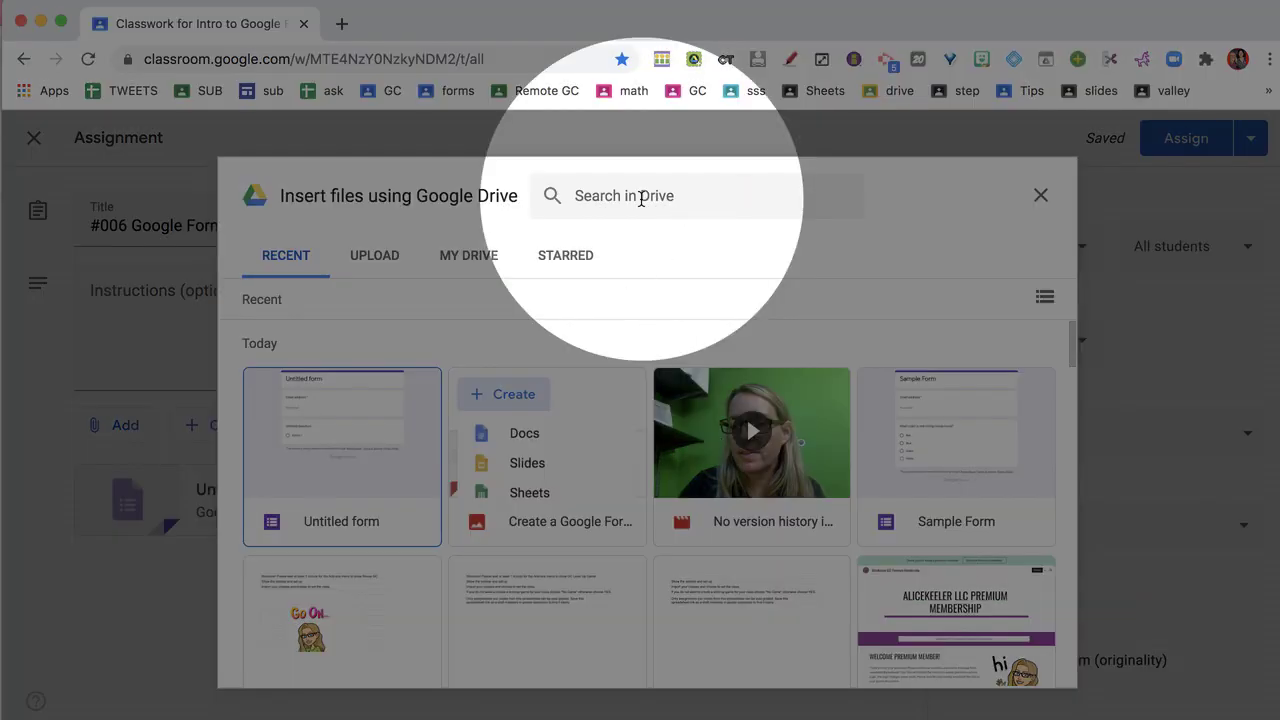
- Filter the Drive picker to show only Forms
left_click(840, 196)
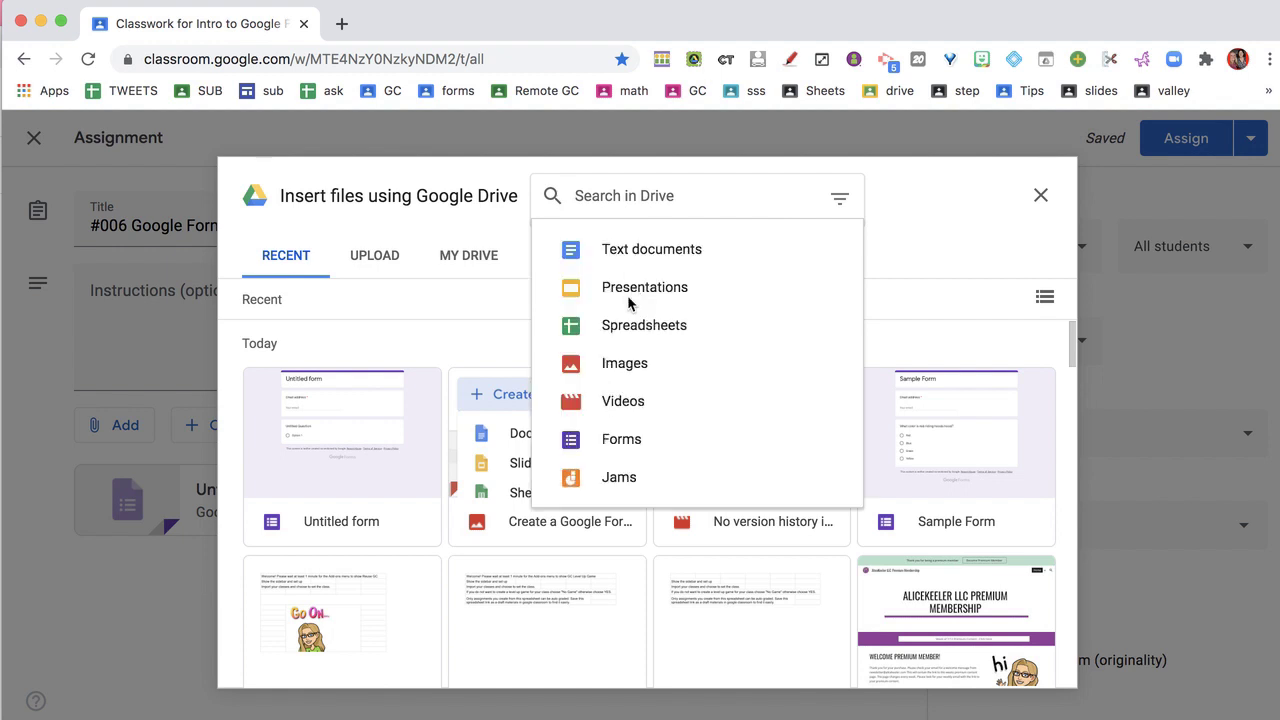
left_click(620, 440)
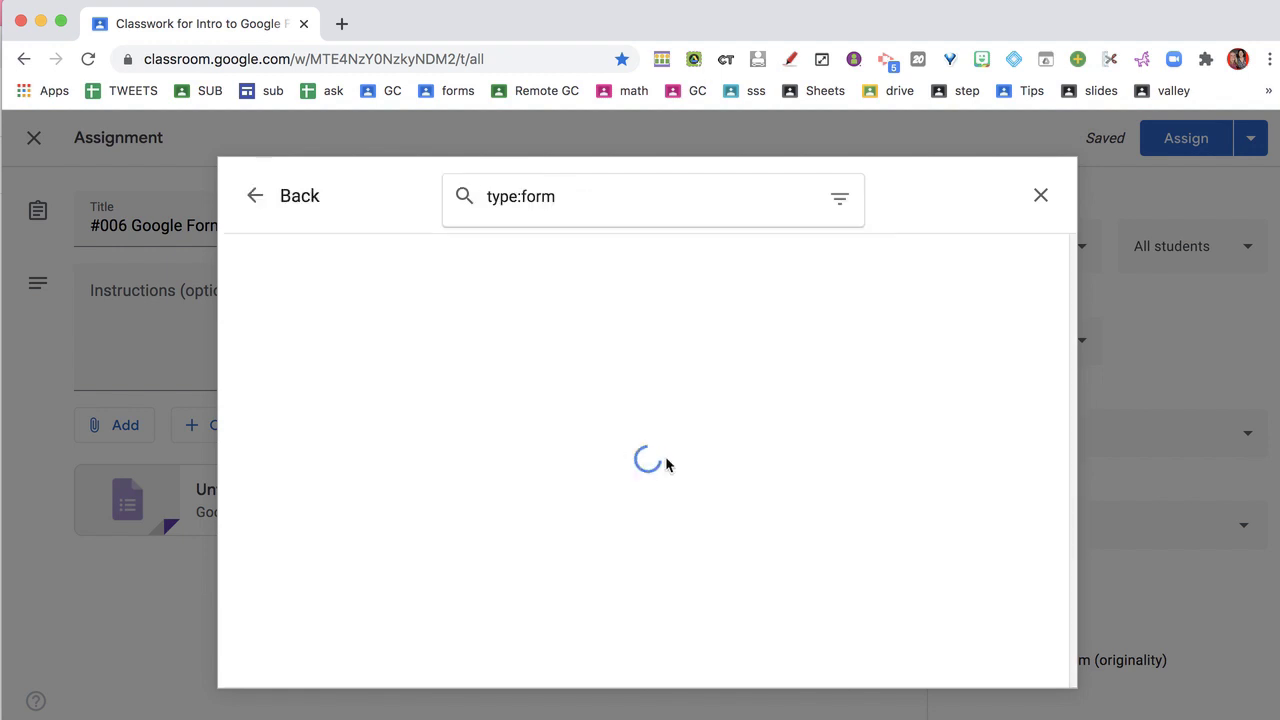
mouse_move(684, 472)
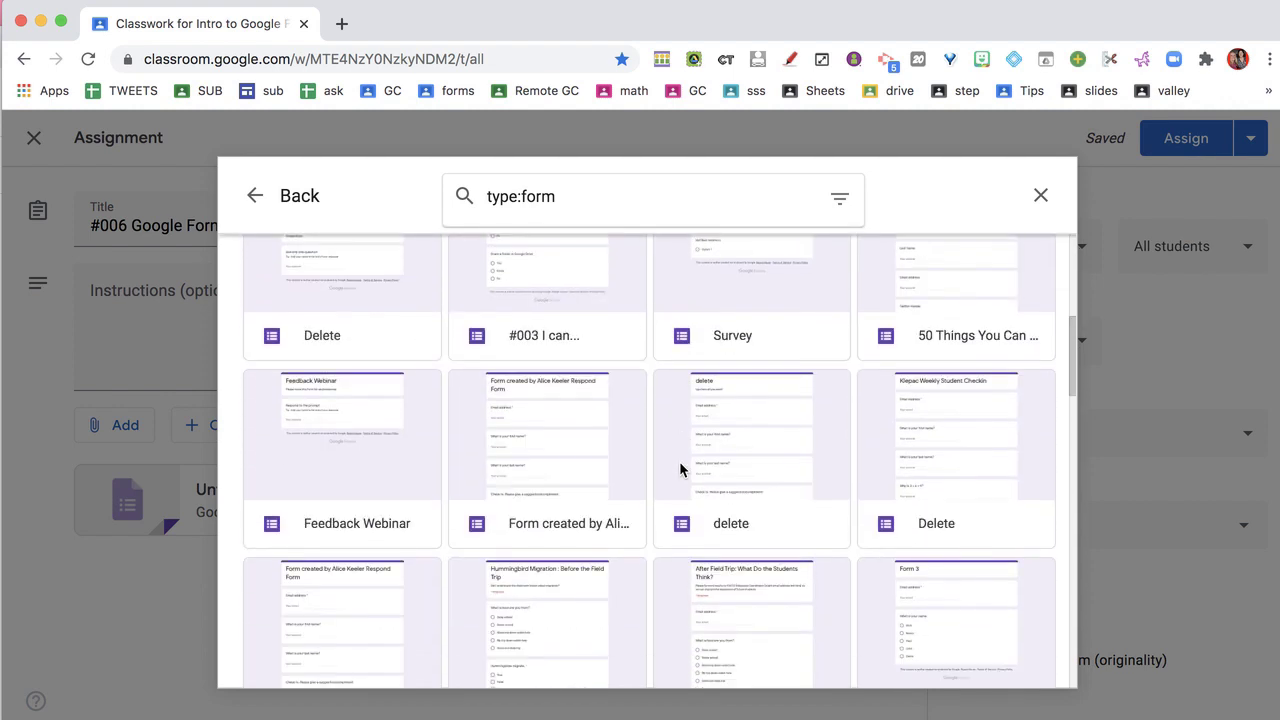
mouse_move(896, 380)
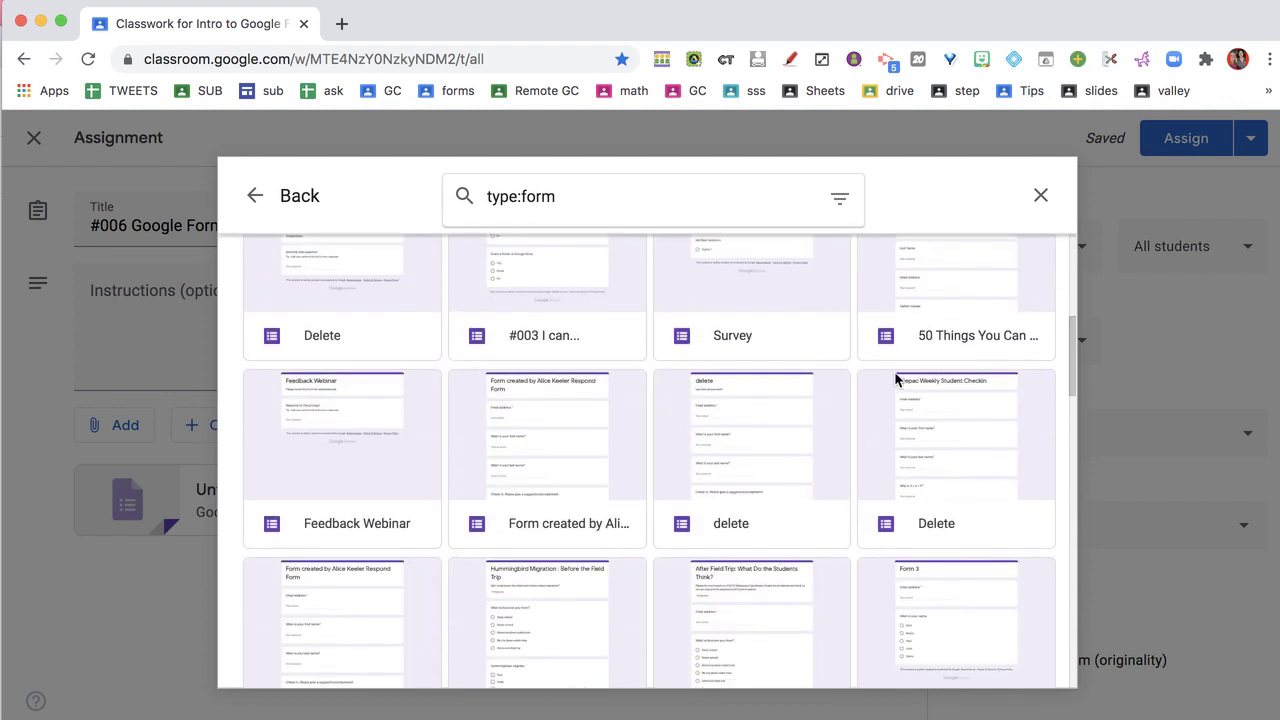